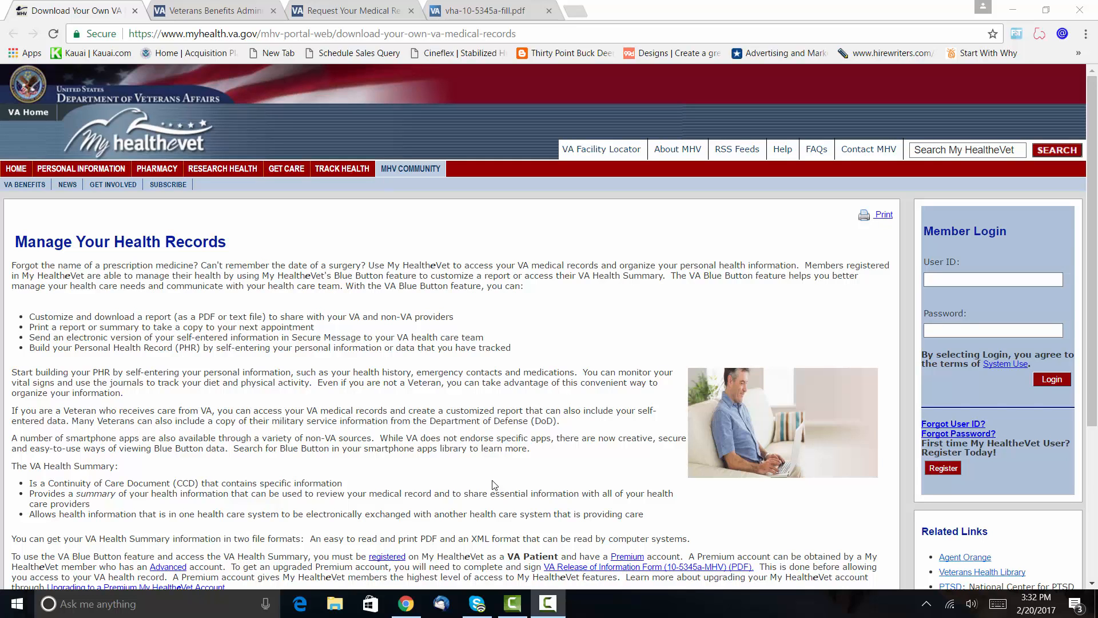
{"action": "mouse_move", "coordinate": [610, 616]}
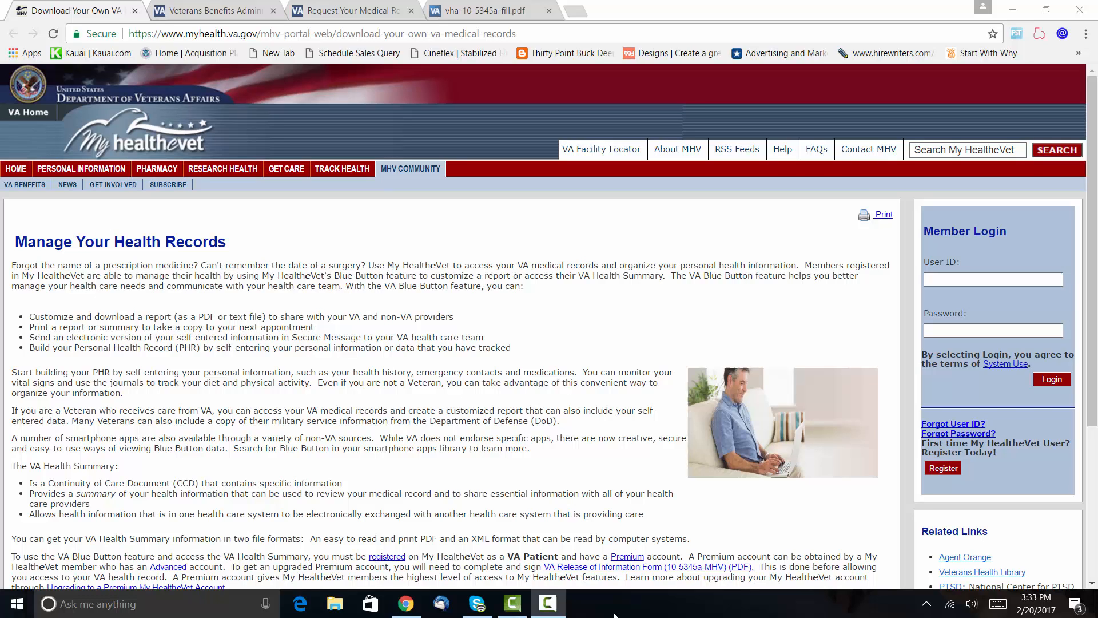
{"action": "mouse_move", "coordinate": [588, 616]}
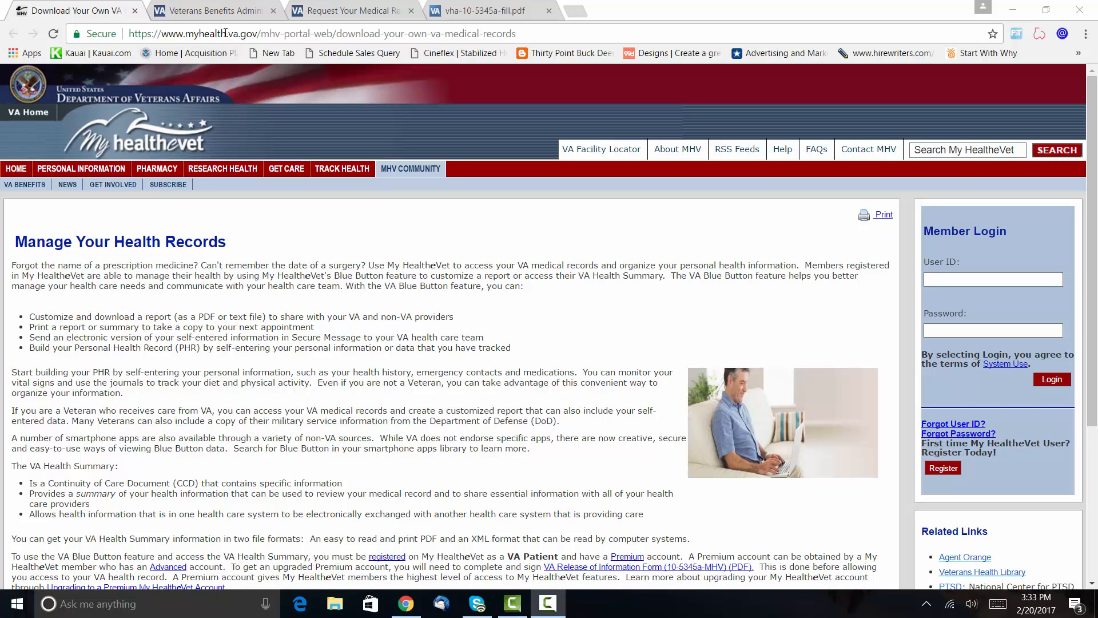
{"action": "mouse_move", "coordinate": [331, 382]}
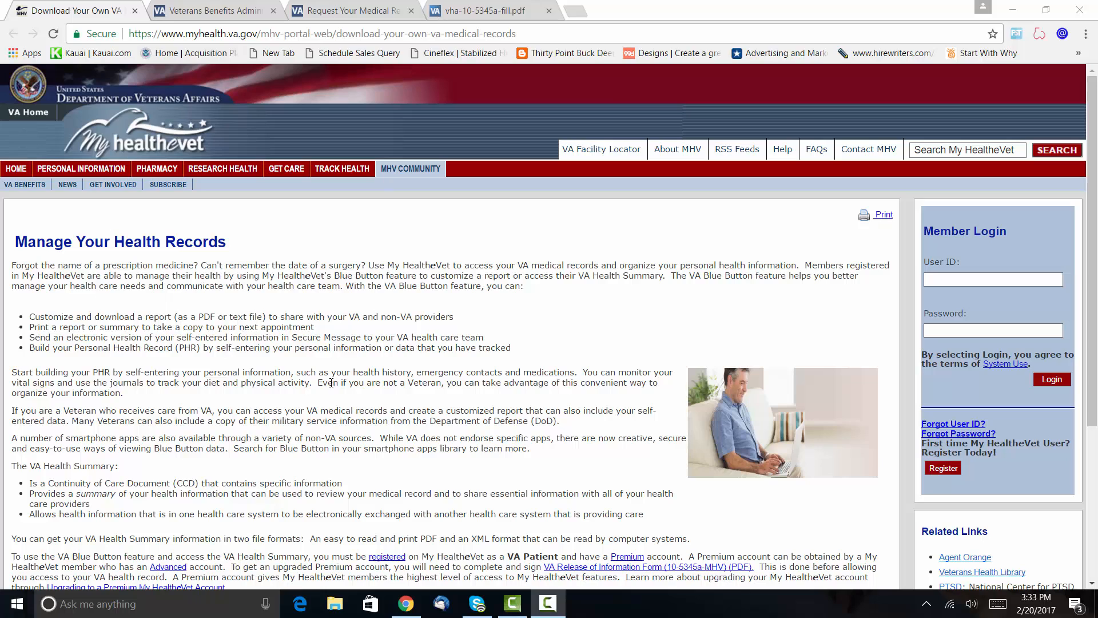
- Highlight the health records page's web address and review the page further down
{"action": "left_click", "coordinate": [336, 34]}
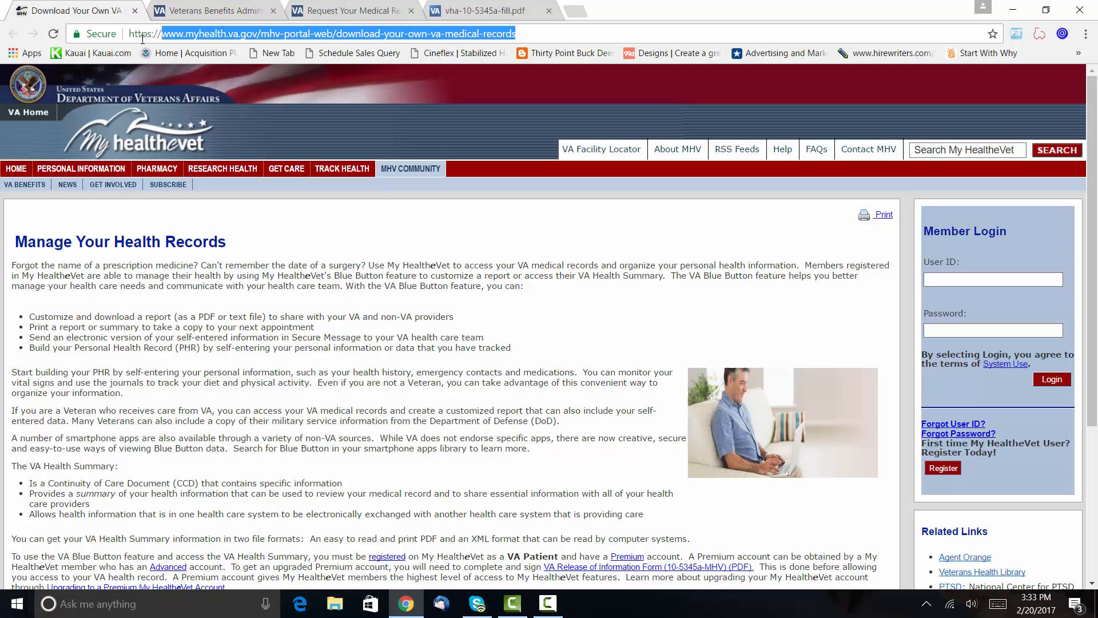
{"action": "mouse_move", "coordinate": [188, 53]}
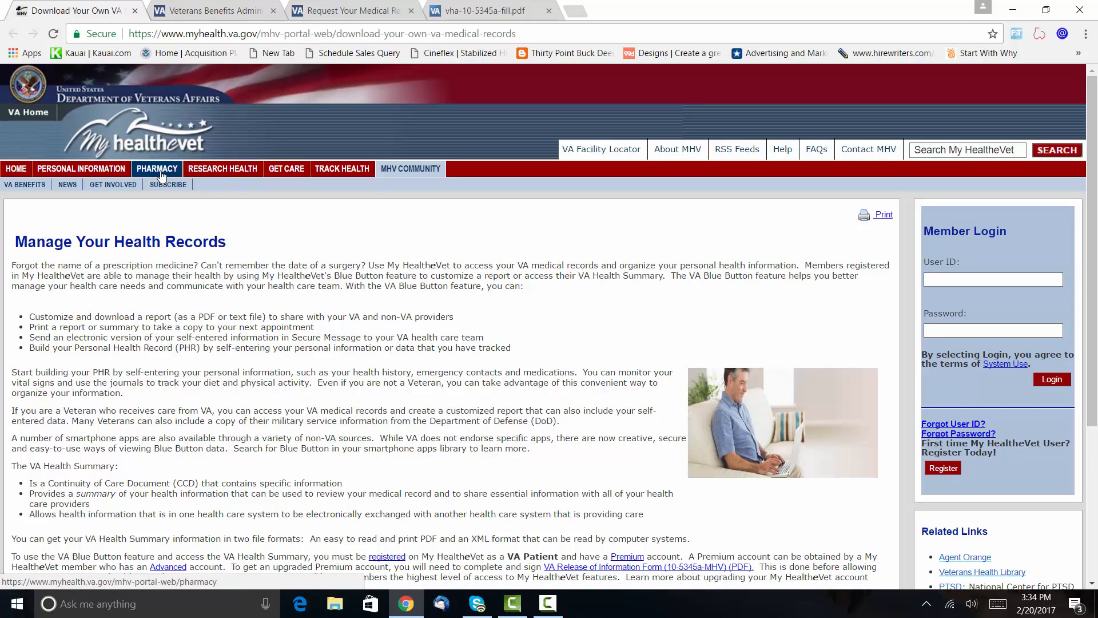
{"action": "mouse_move", "coordinate": [221, 168]}
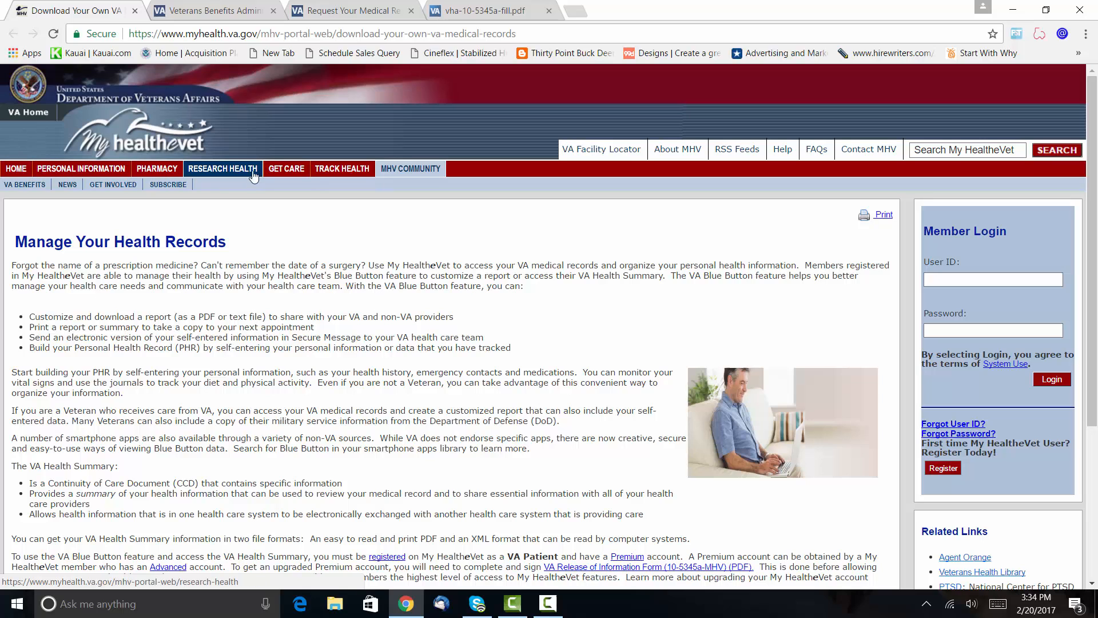
{"action": "scroll", "scroll_direction": "down", "scroll_amount": 3}
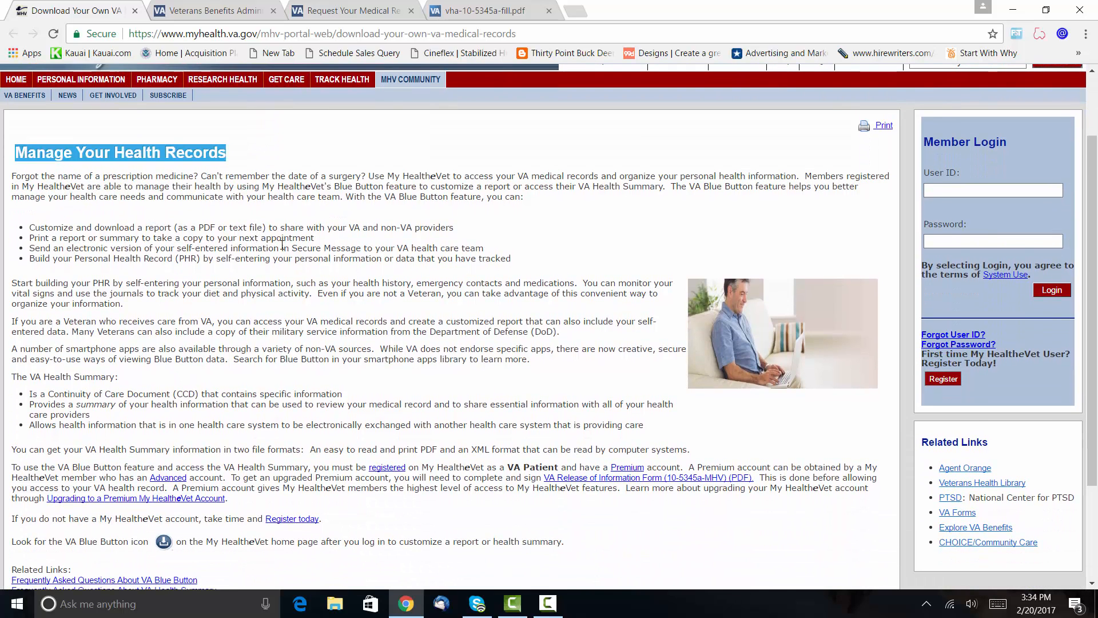
{"action": "mouse_move", "coordinate": [294, 308]}
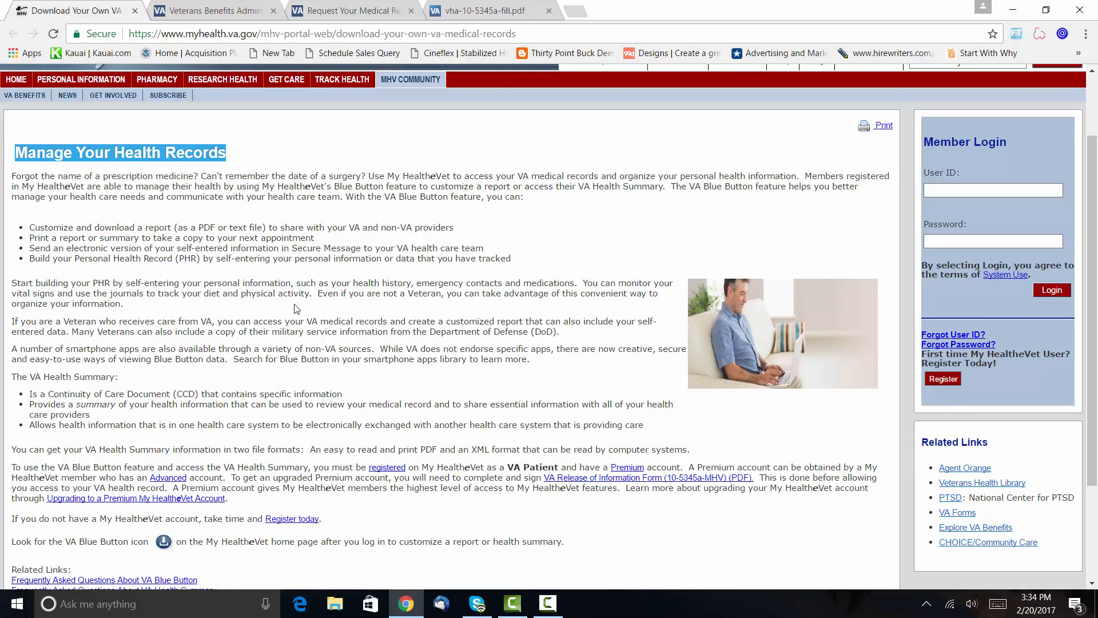
{"action": "mouse_move", "coordinate": [318, 304]}
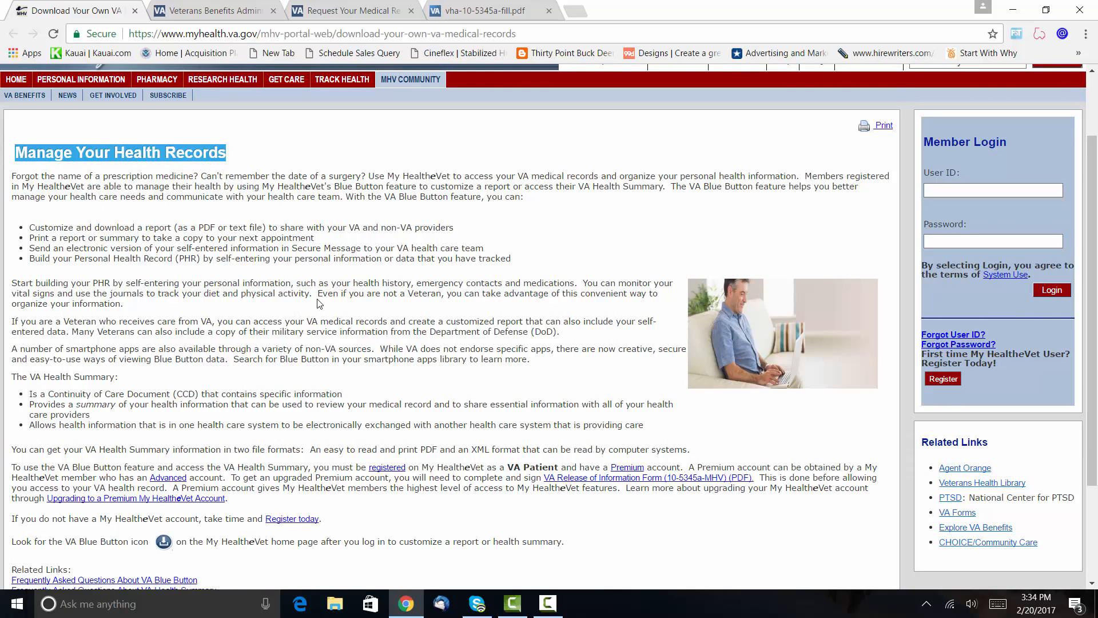
{"action": "scroll", "scroll_direction": "down", "scroll_amount": 3}
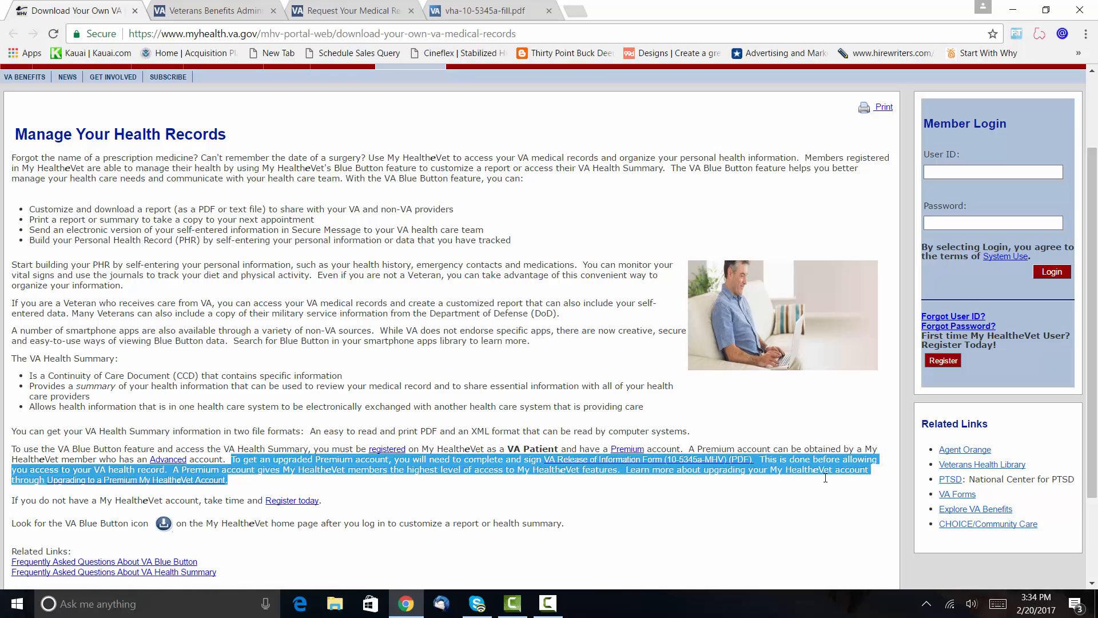
{"action": "mouse_move", "coordinate": [755, 482]}
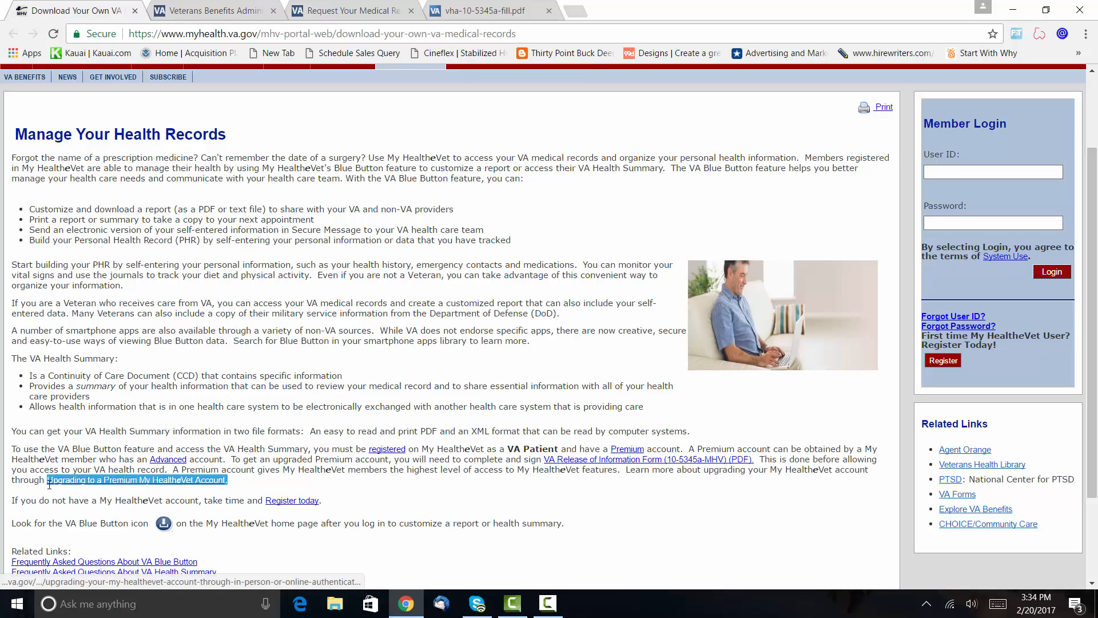
{"action": "mouse_move", "coordinate": [357, 484]}
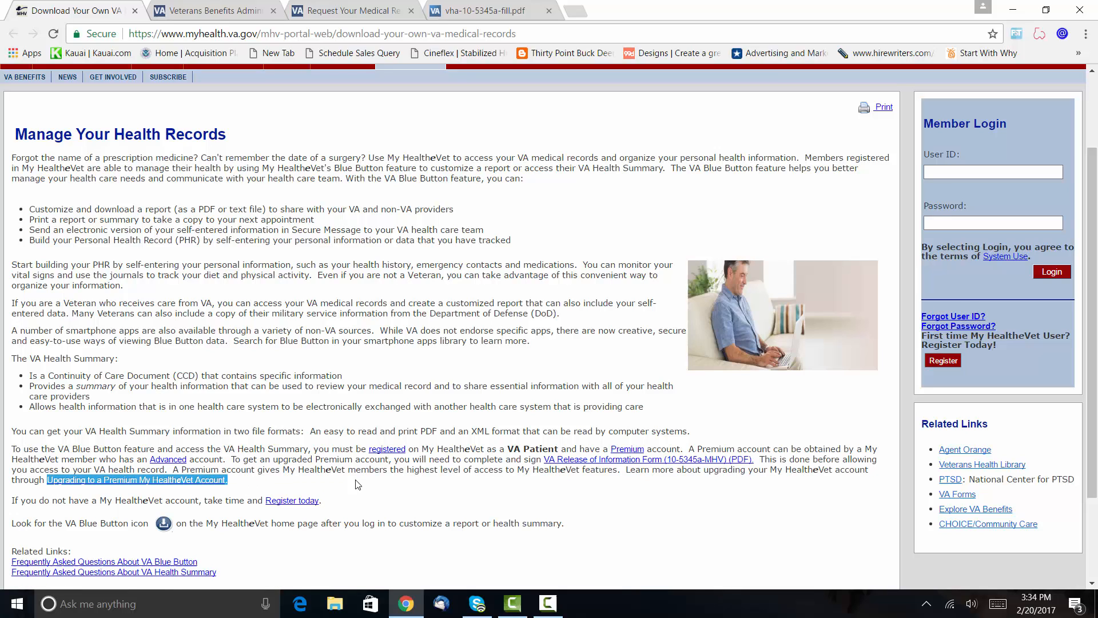
{"action": "mouse_move", "coordinate": [372, 481]}
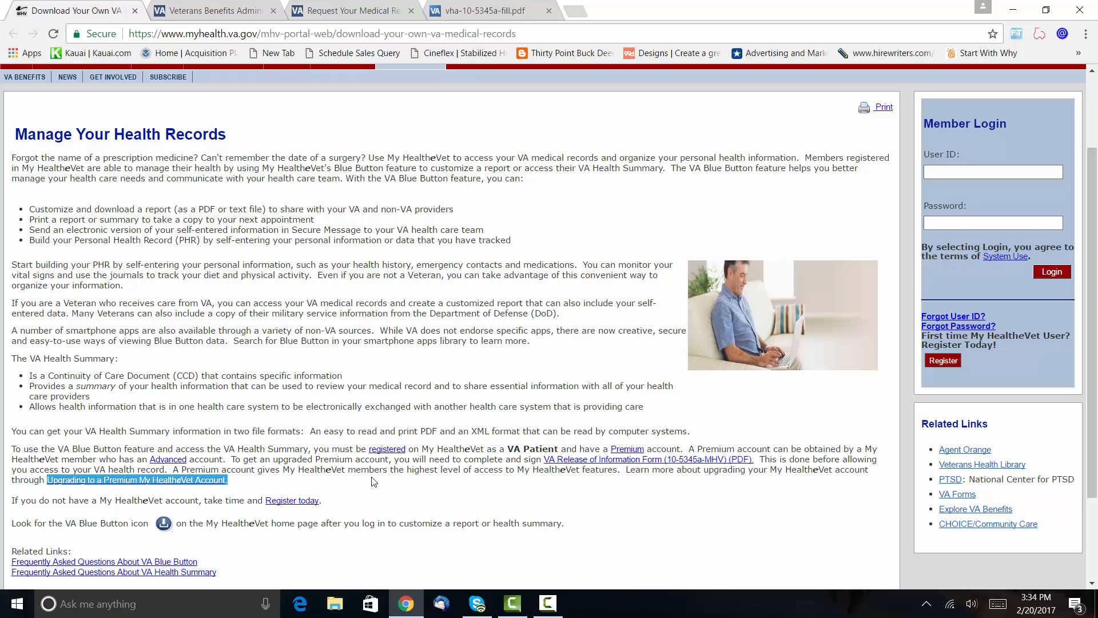
{"action": "mouse_move", "coordinate": [390, 422]}
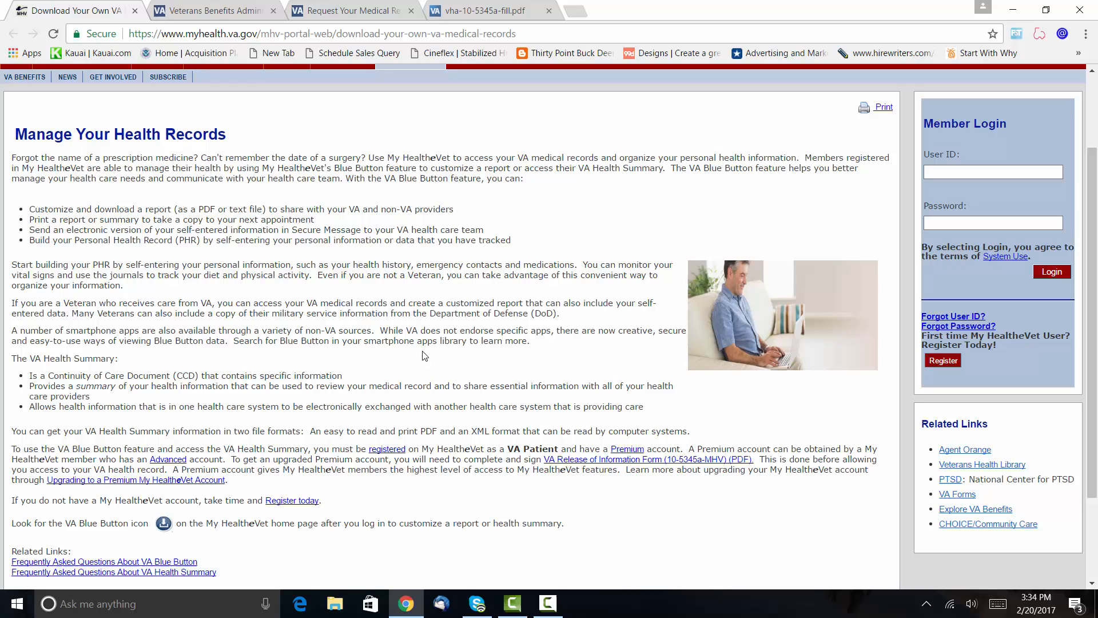
- View the Veterans Benefits Administration Locations regional district map
{"action": "left_click", "coordinate": [214, 10]}
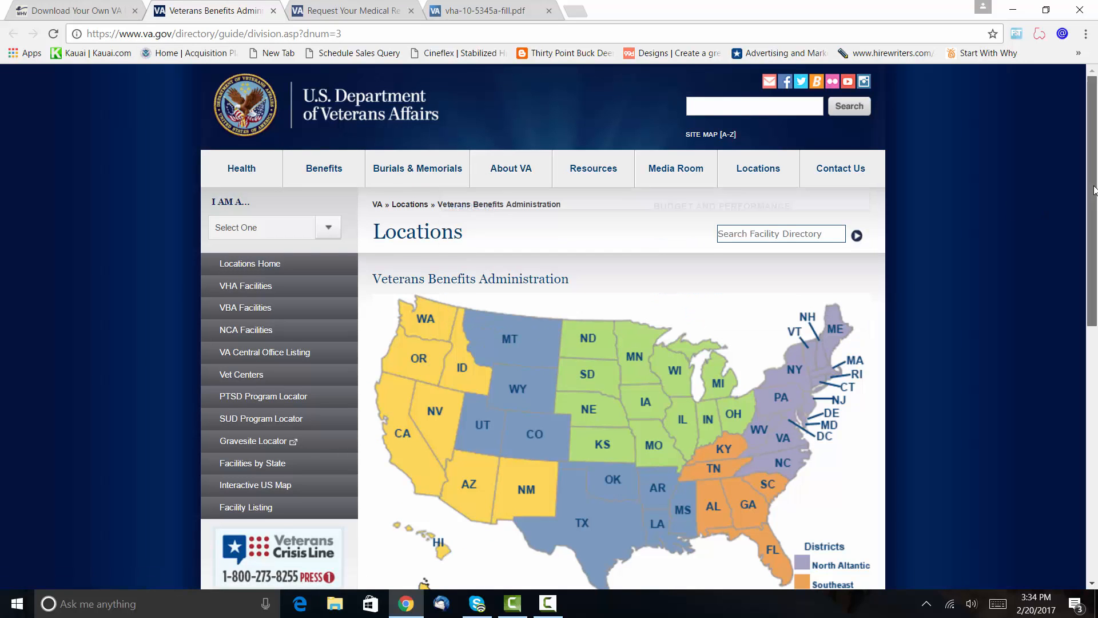
{"action": "scroll", "scroll_direction": "down", "scroll_amount": 3}
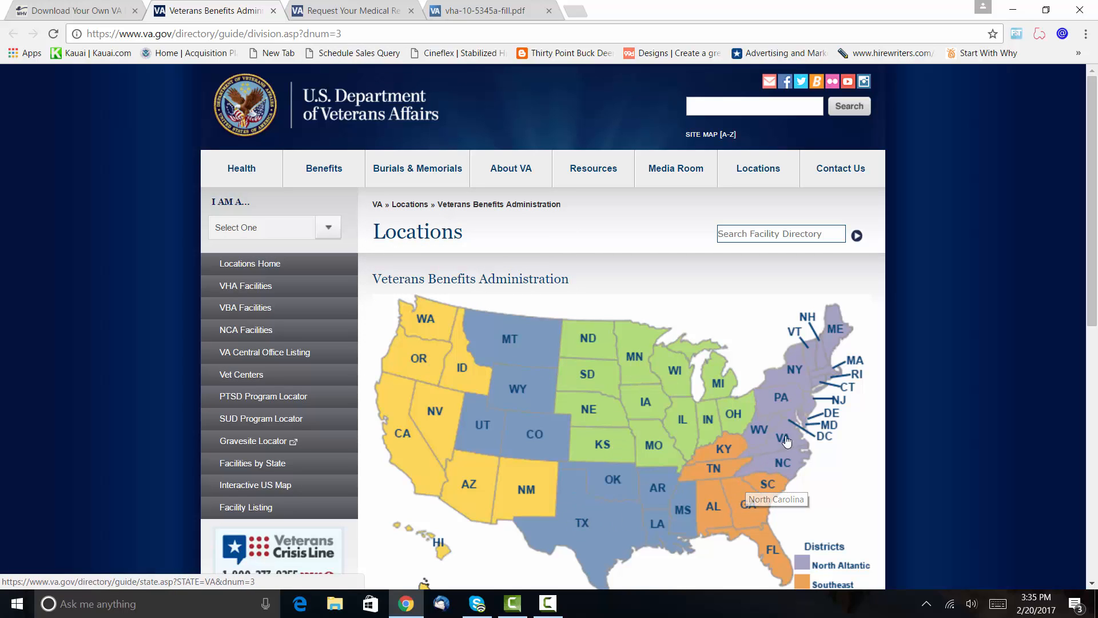
{"action": "mouse_move", "coordinate": [828, 373]}
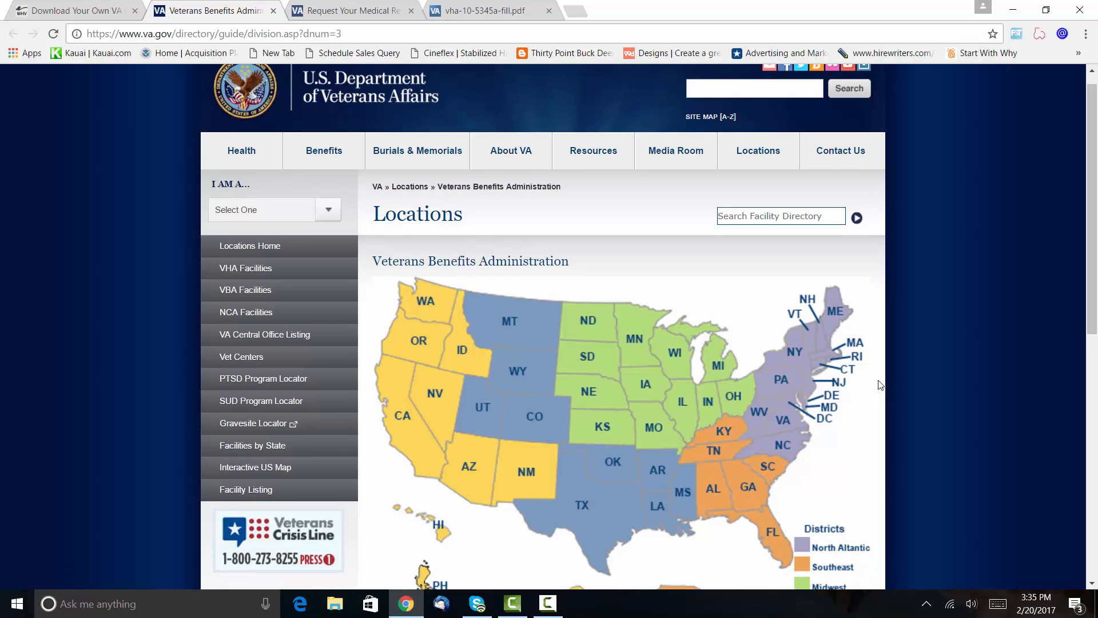
{"action": "mouse_move", "coordinate": [890, 378]}
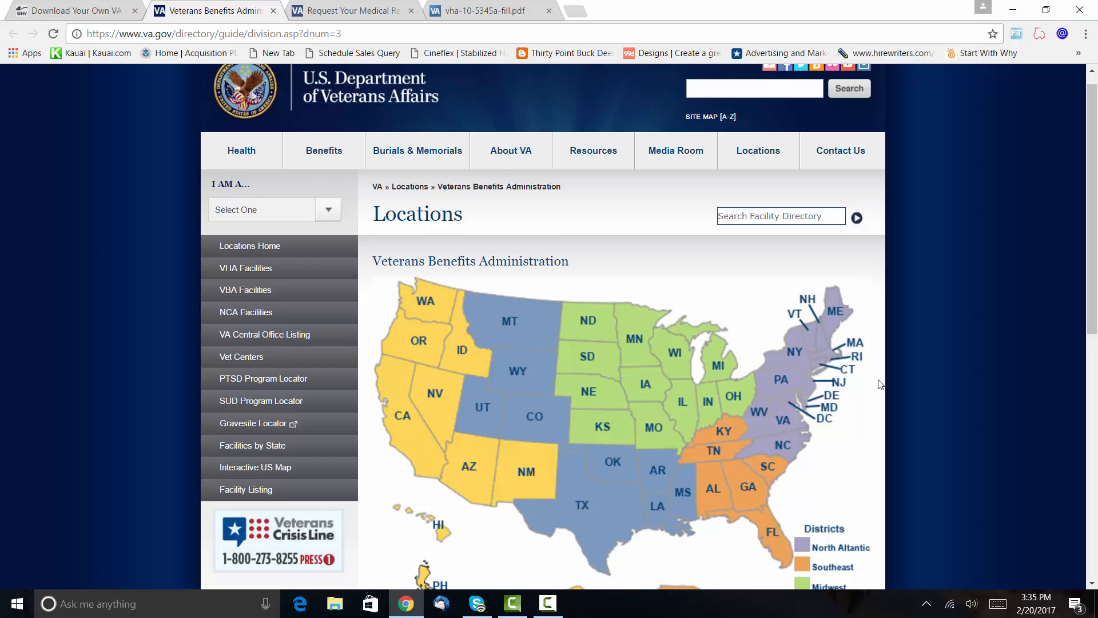
{"action": "scroll", "scroll_direction": "down", "scroll_amount": 3}
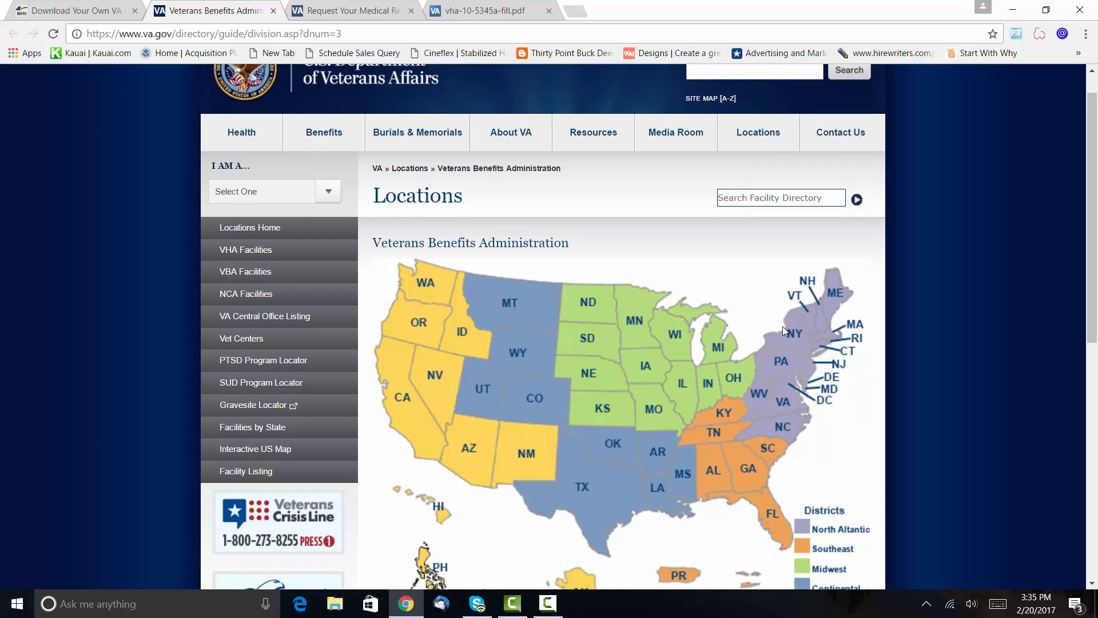
{"action": "mouse_move", "coordinate": [840, 364]}
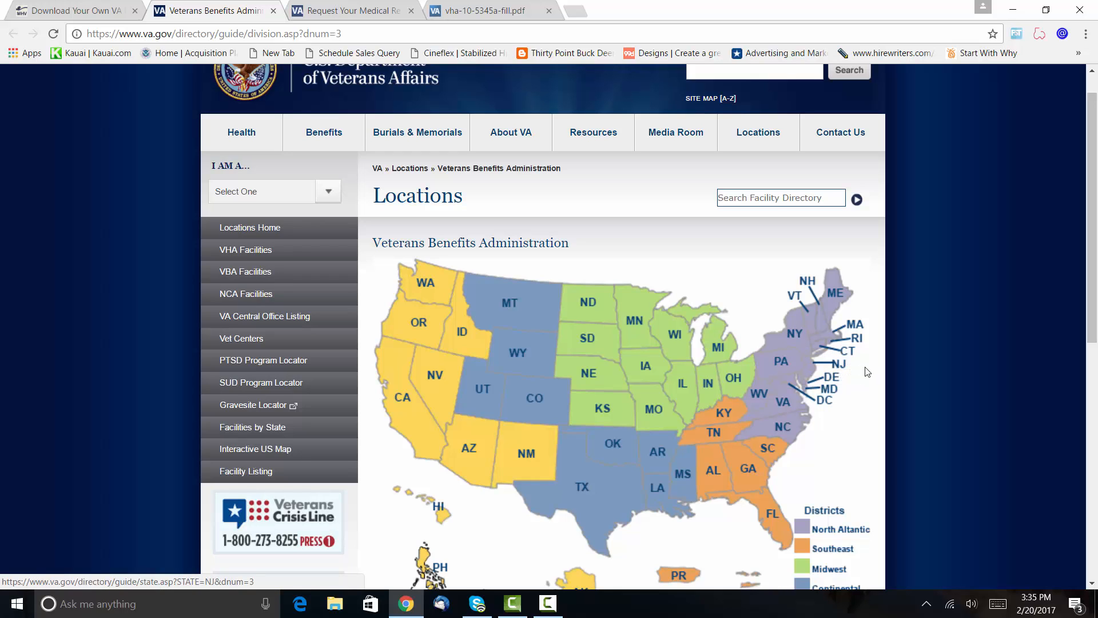
{"action": "mouse_move", "coordinate": [614, 261]}
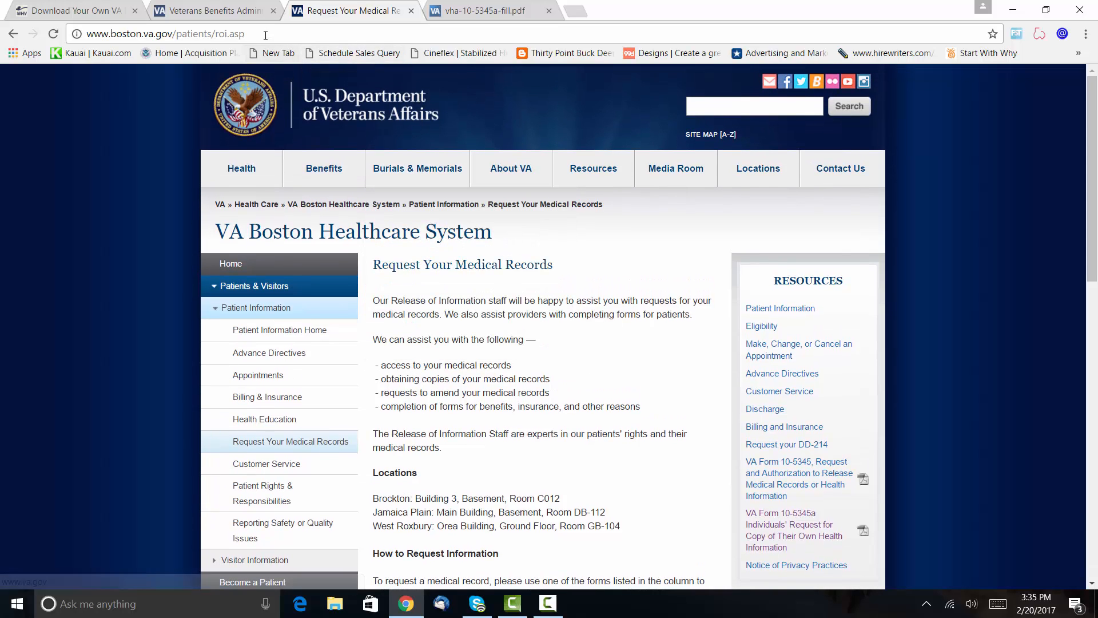
- View the How to Request Information instructions and campus mailing addresses on the Boston records page
{"action": "left_click", "coordinate": [165, 33]}
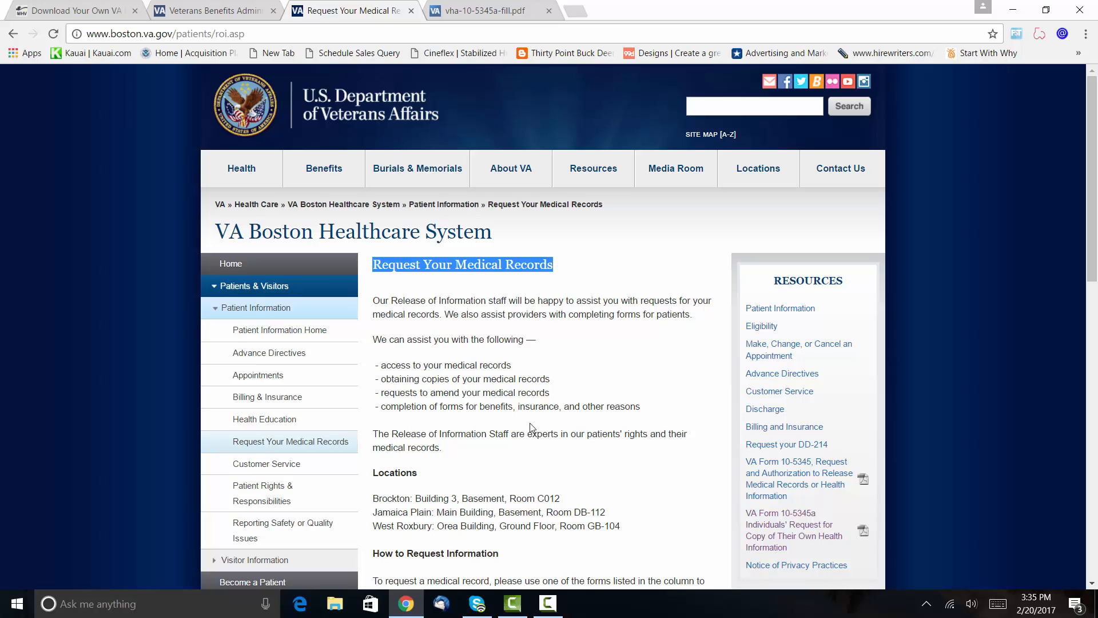
{"action": "mouse_move", "coordinate": [595, 432]}
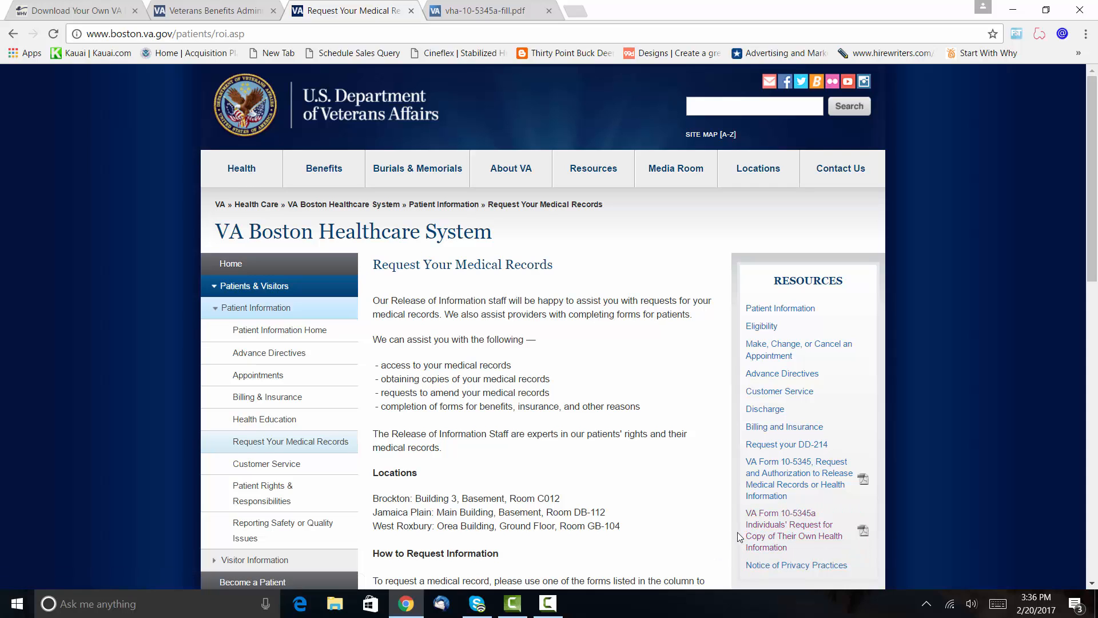
{"action": "mouse_move", "coordinate": [793, 524]}
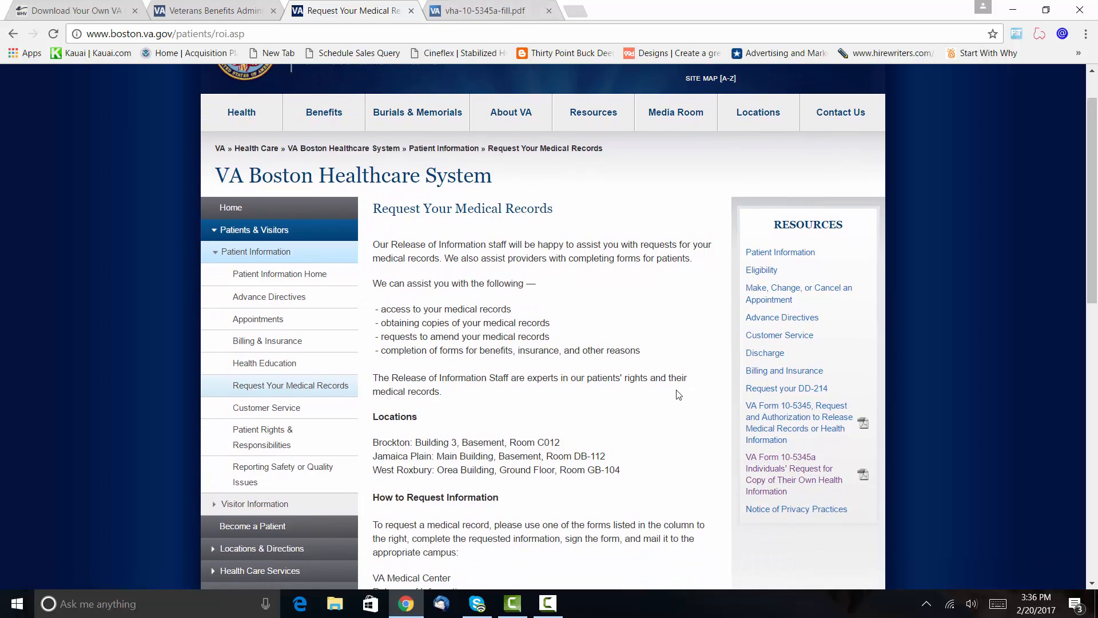
{"action": "scroll", "scroll_direction": "down", "scroll_amount": 3}
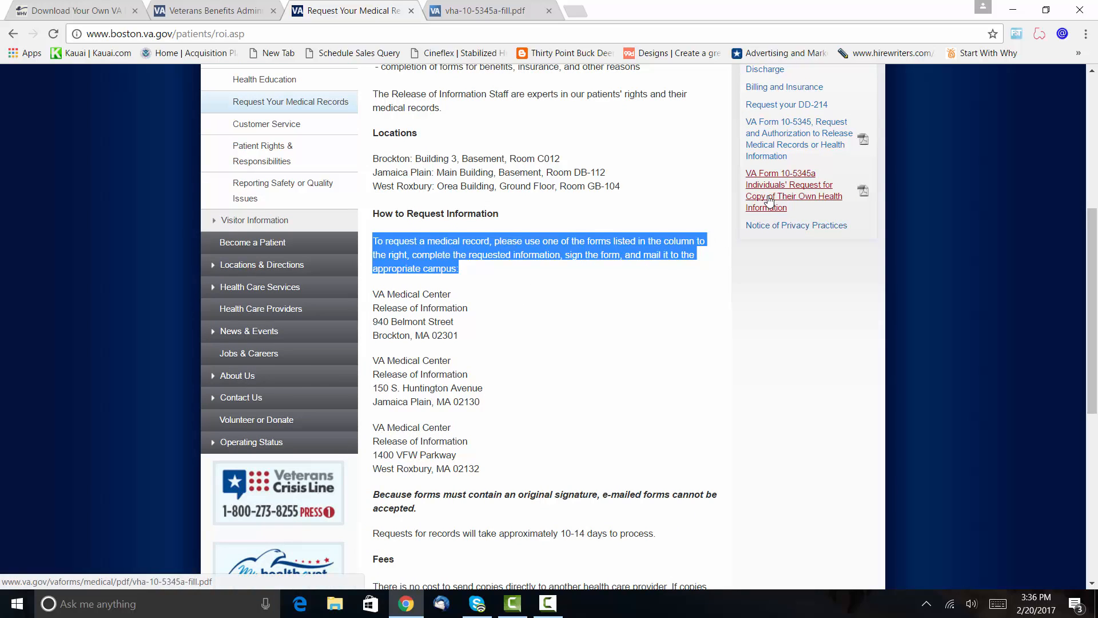
{"action": "mouse_move", "coordinate": [788, 195]}
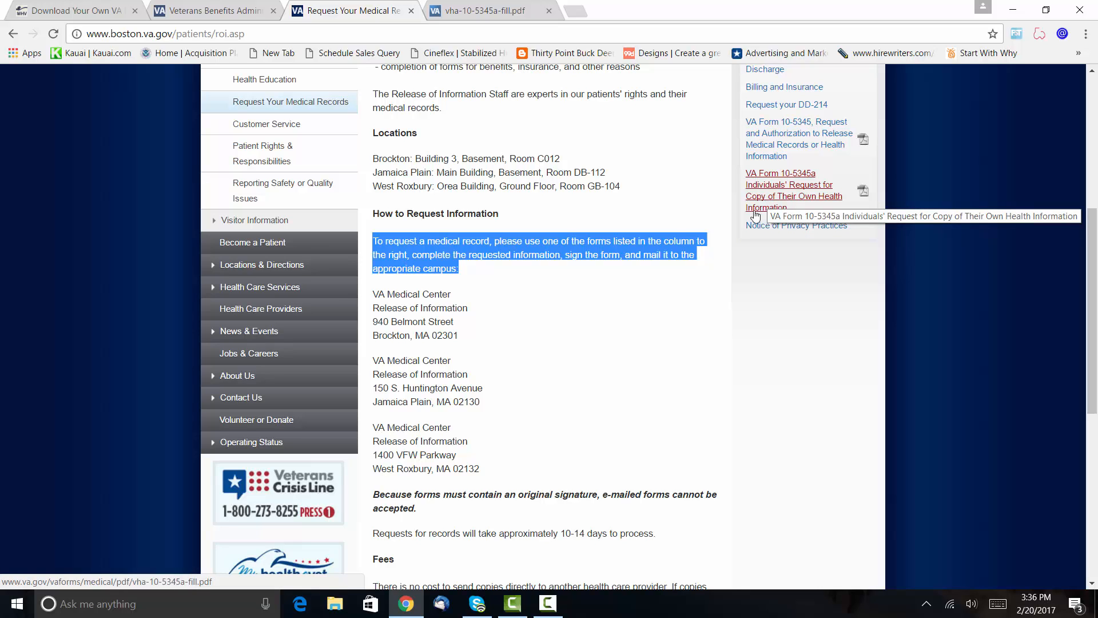
{"action": "mouse_move", "coordinate": [605, 343]}
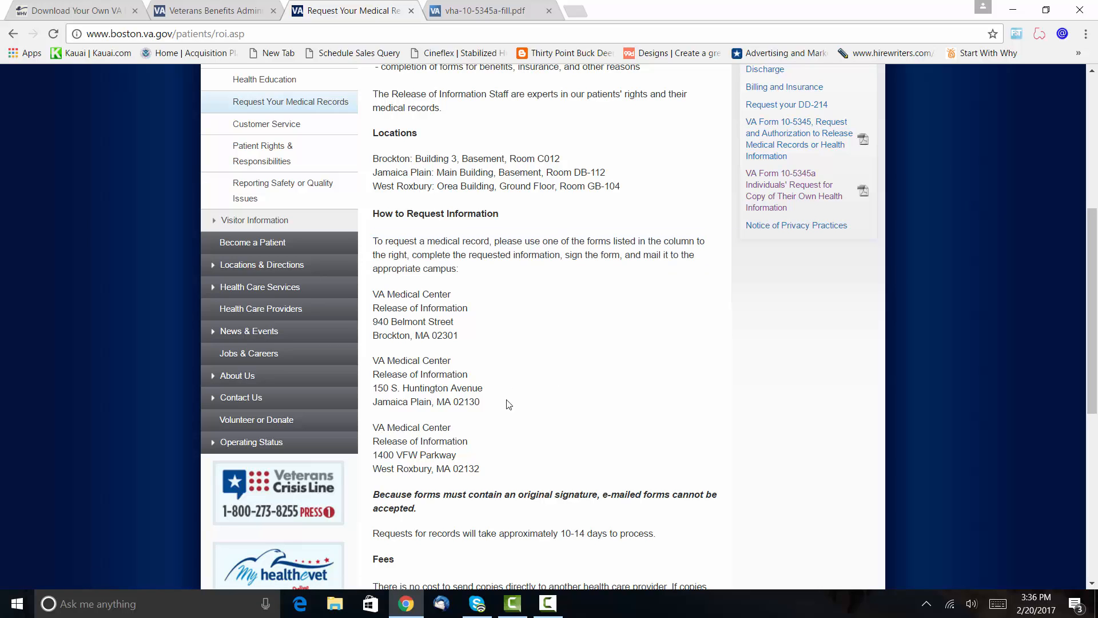
{"action": "left_click_drag", "start_coordinate": [372, 360], "coordinate": [480, 401]}
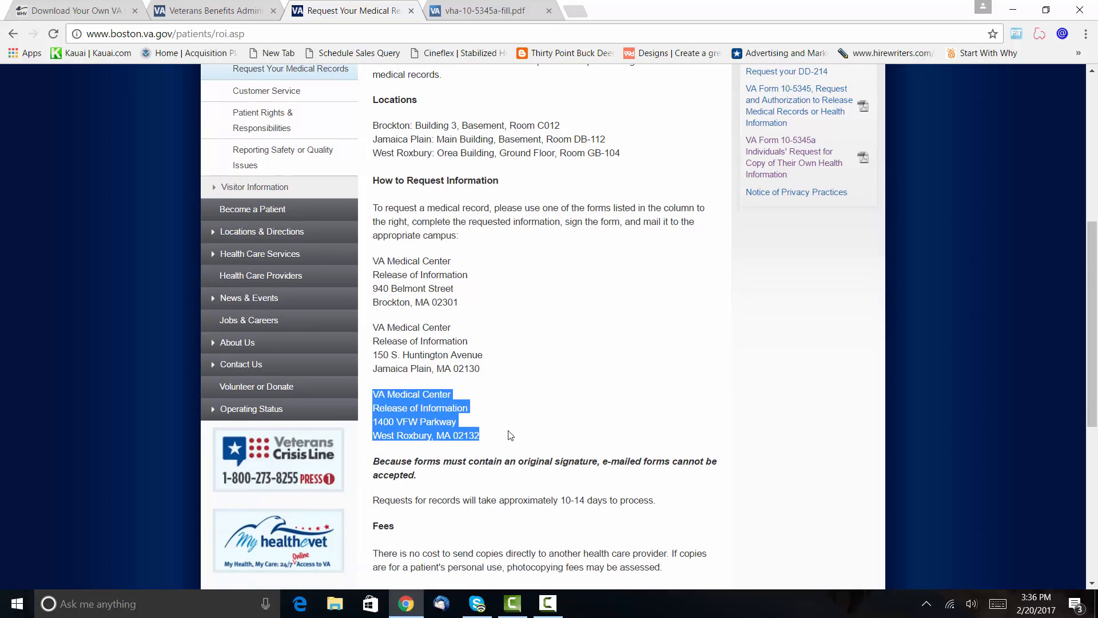
{"action": "scroll", "scroll_direction": "down", "scroll_amount": 3}
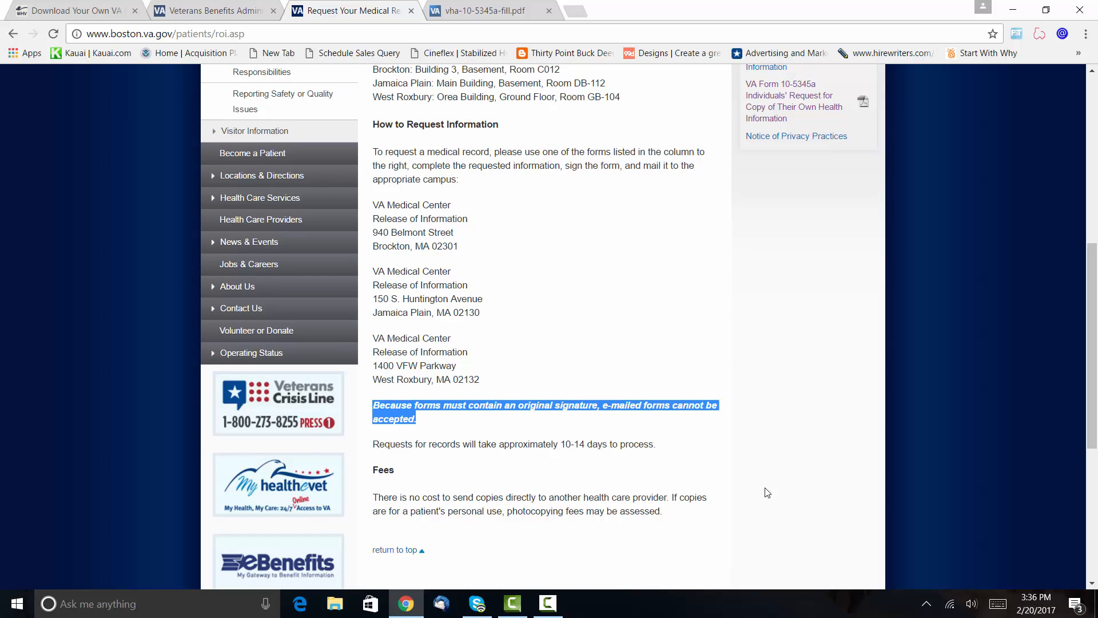
{"action": "mouse_move", "coordinate": [677, 483]}
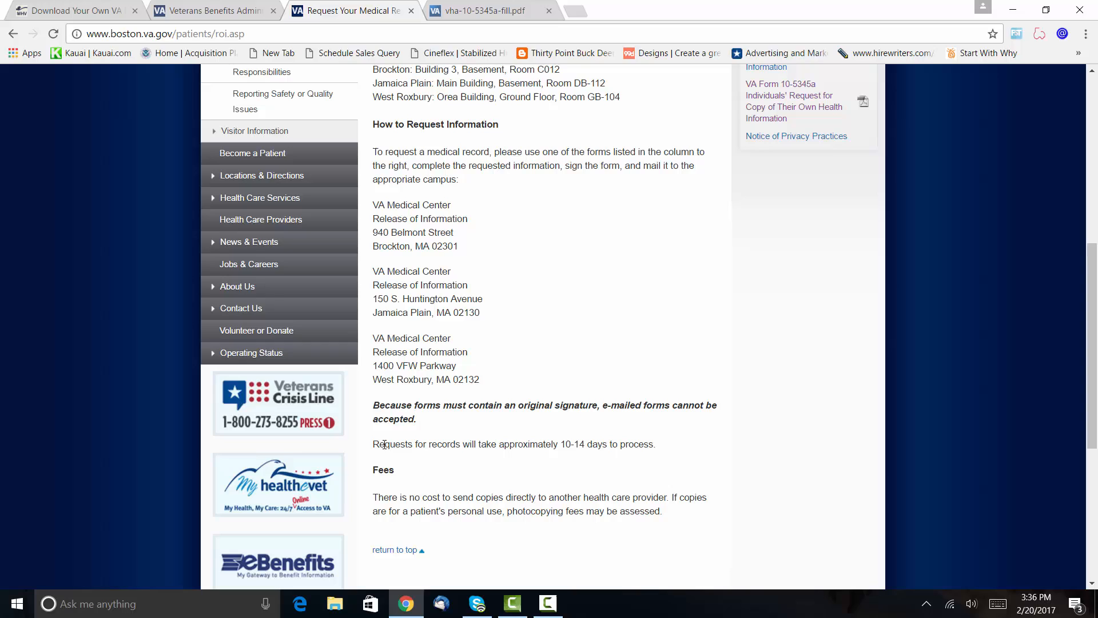
{"action": "double_click", "coordinate": [381, 444]}
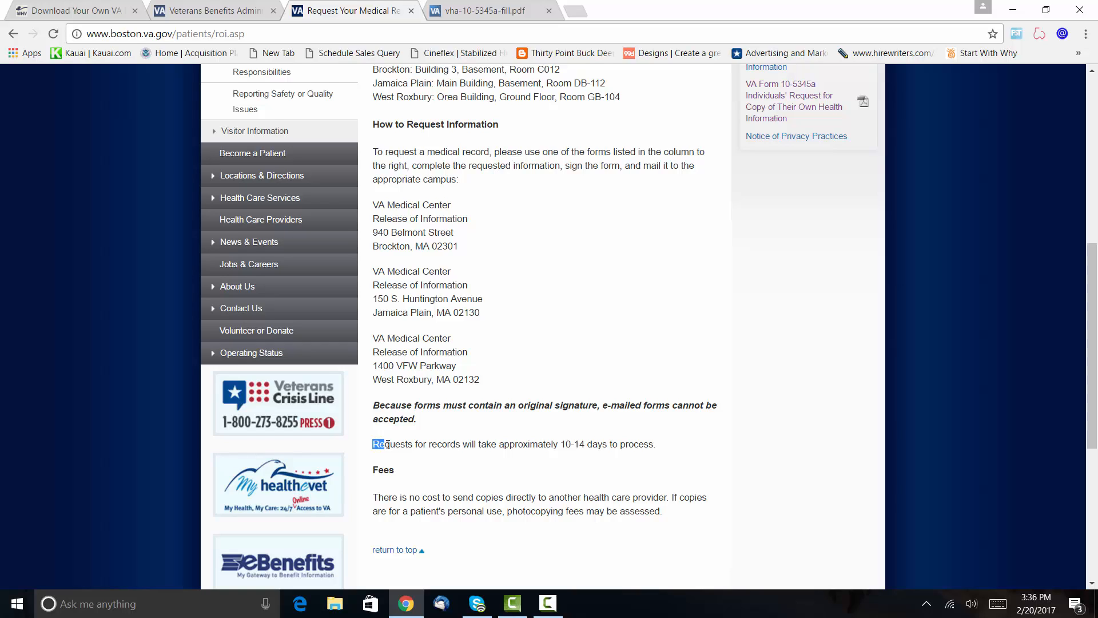
{"action": "left_click_drag", "start_coordinate": [373, 444], "coordinate": [654, 444]}
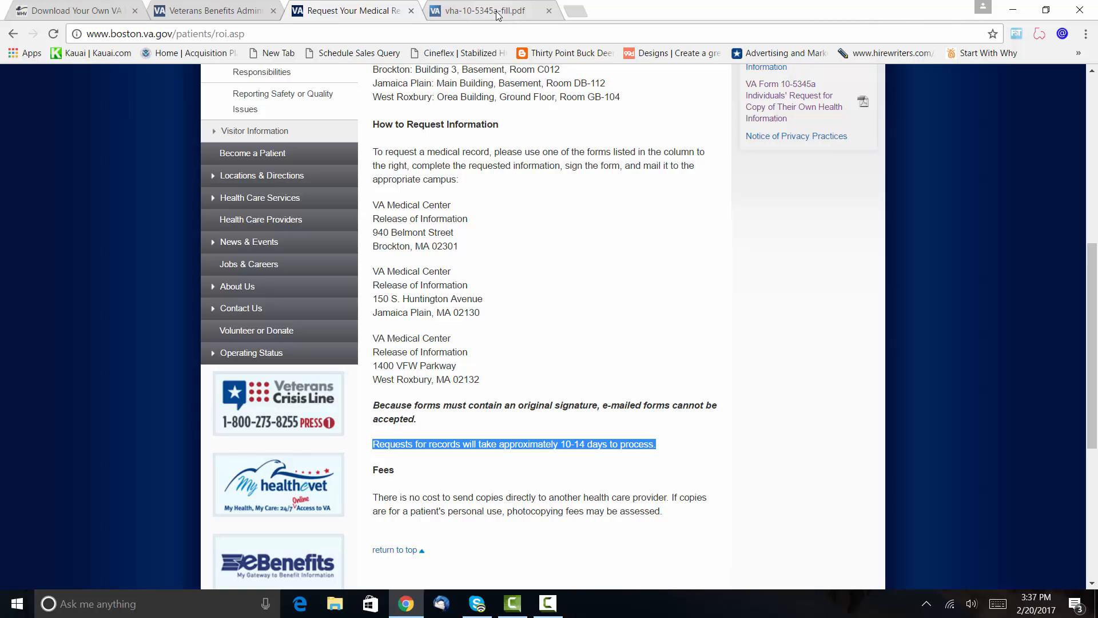
{"action": "mouse_move", "coordinate": [491, 10]}
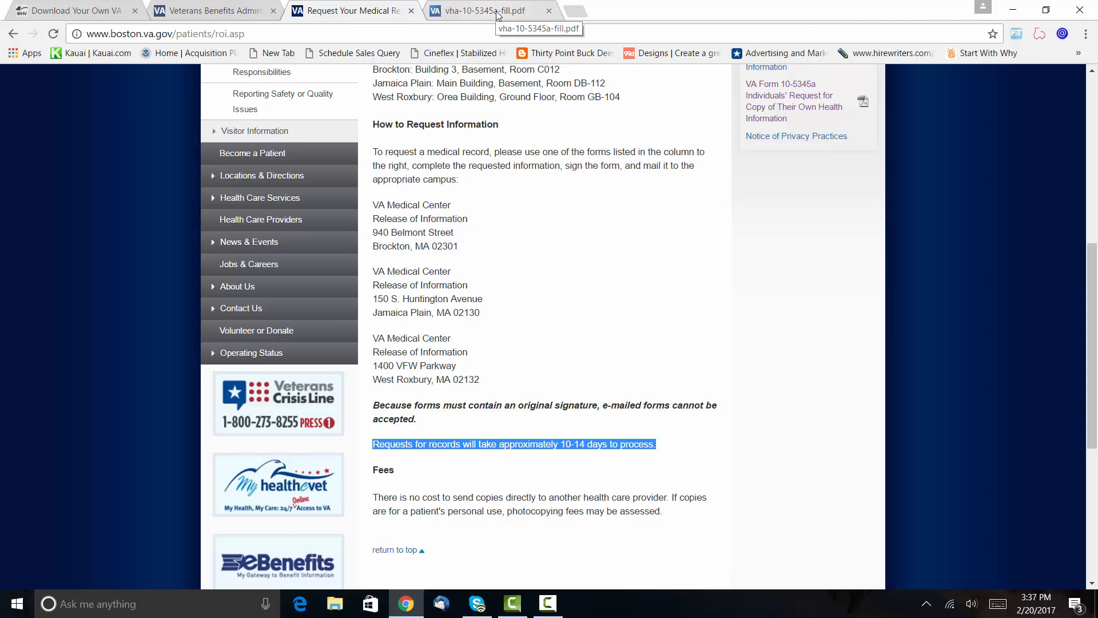
- Review the blank vha-10-5345a-fill.pdf form down to the patient signature and date fields
{"action": "left_click", "coordinate": [490, 10]}
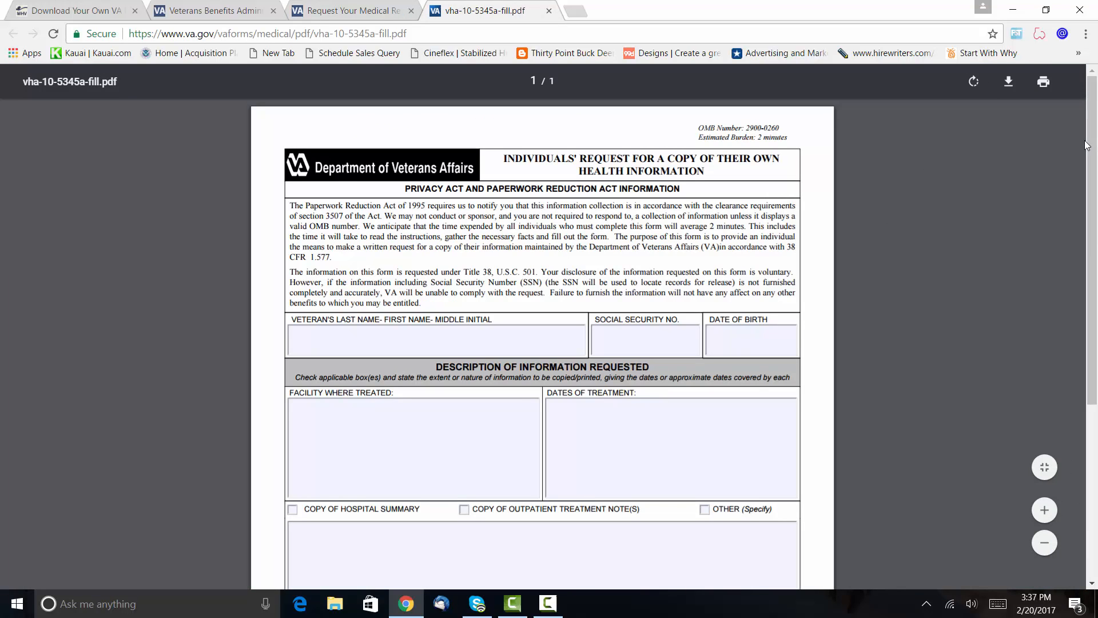
{"action": "scroll", "scroll_direction": "down", "scroll_amount": 3}
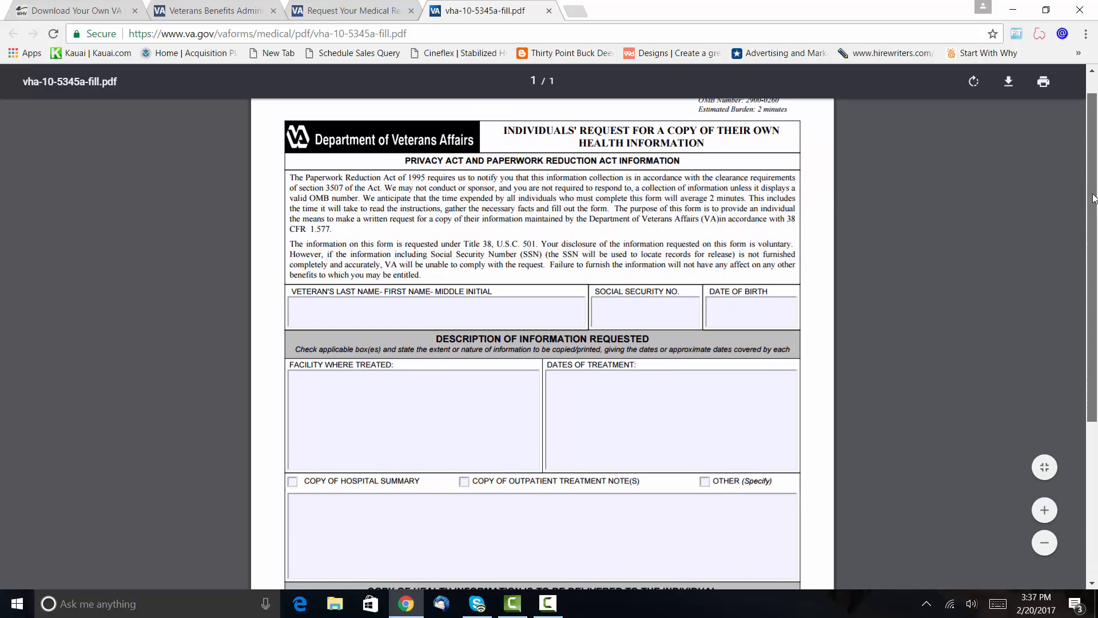
{"action": "scroll", "scroll_direction": "down", "scroll_amount": 3}
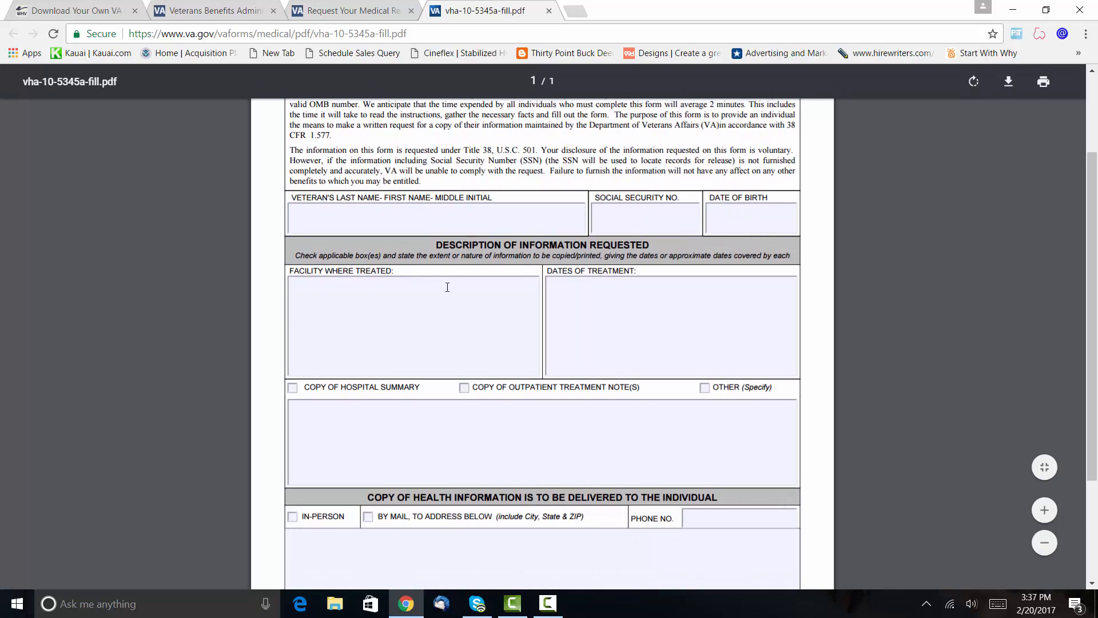
{"action": "scroll", "scroll_direction": "down", "scroll_amount": 3}
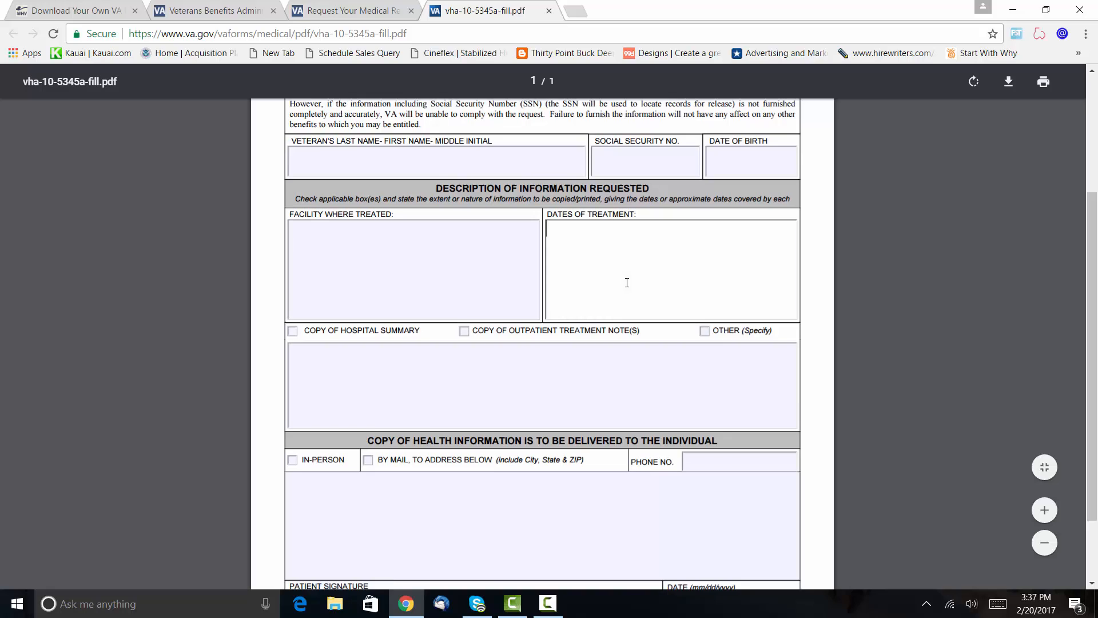
{"action": "scroll", "scroll_direction": "down", "scroll_amount": 3}
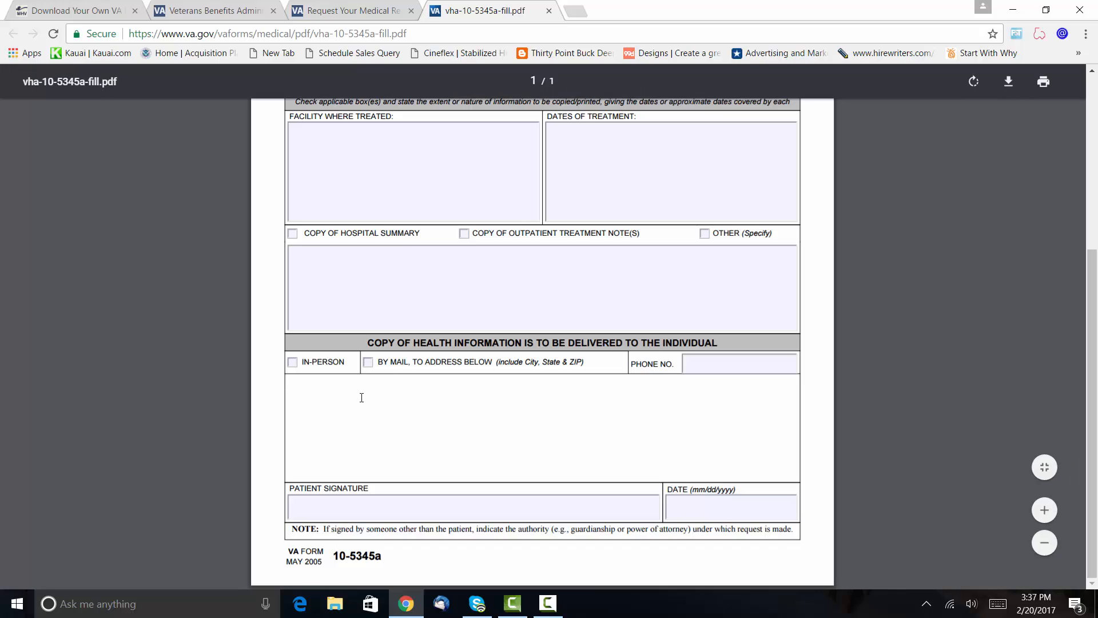
{"action": "mouse_move", "coordinate": [359, 383]}
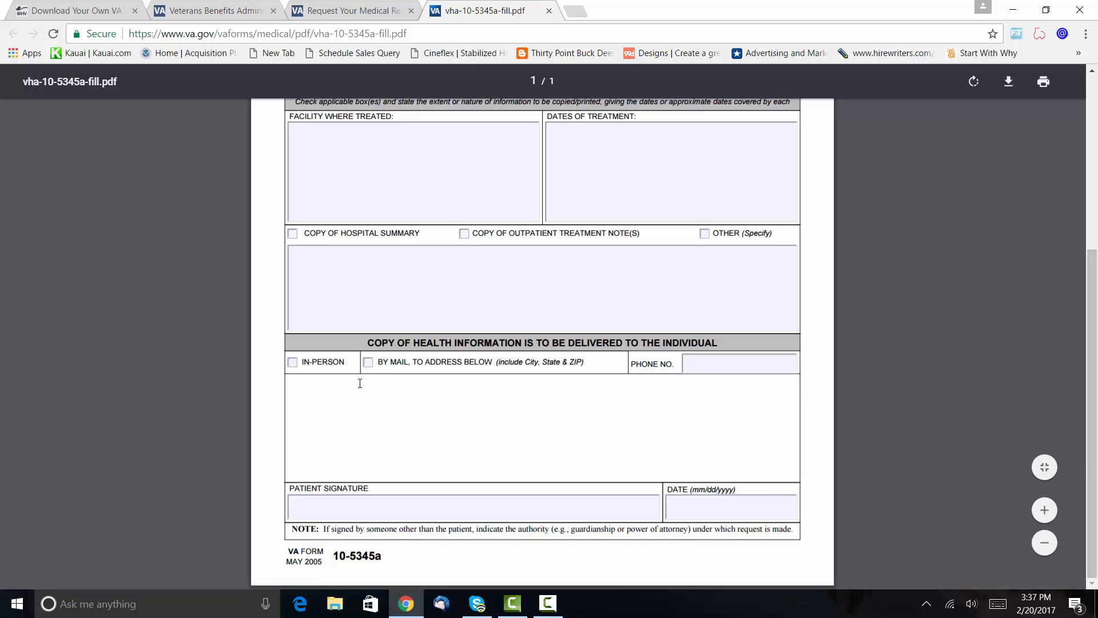
{"action": "mouse_move", "coordinate": [355, 501]}
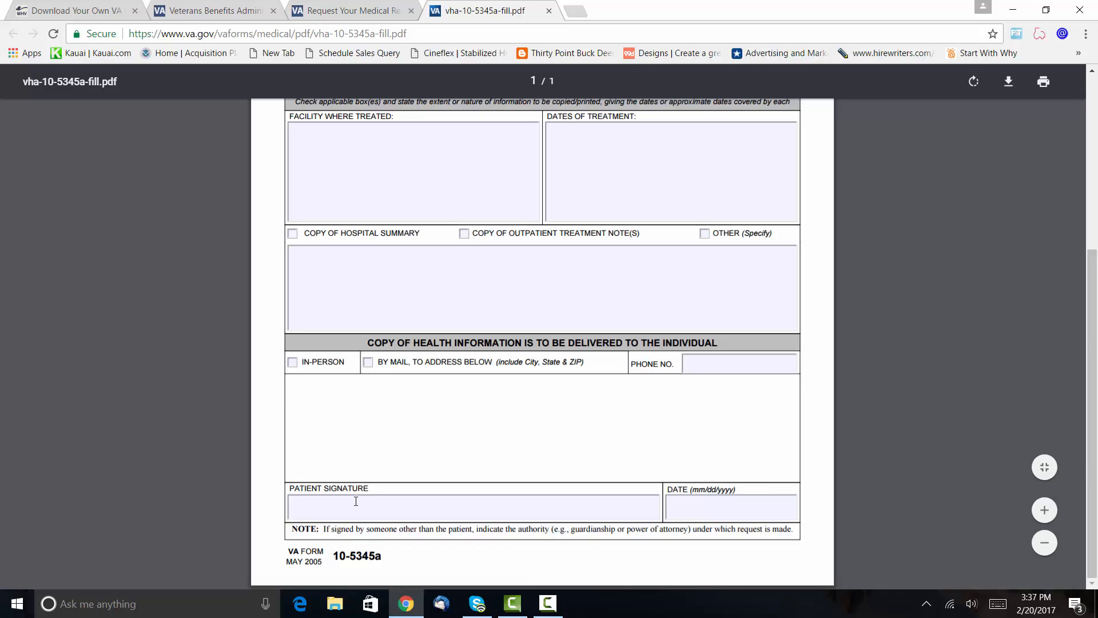
{"action": "mouse_move", "coordinate": [579, 496]}
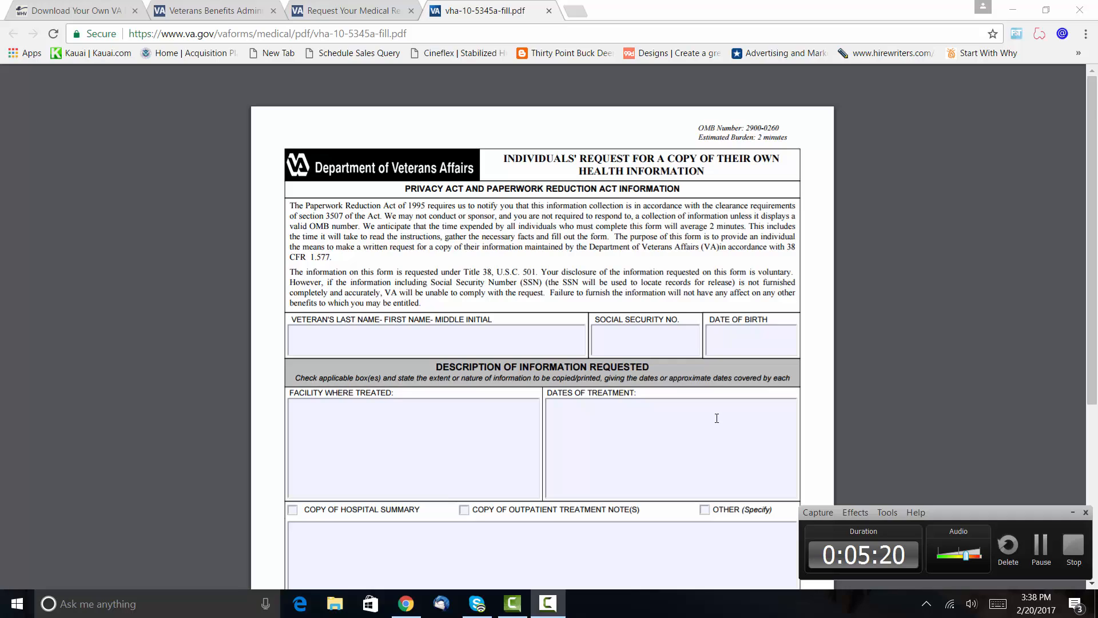
{"action": "mouse_move", "coordinate": [846, 391]}
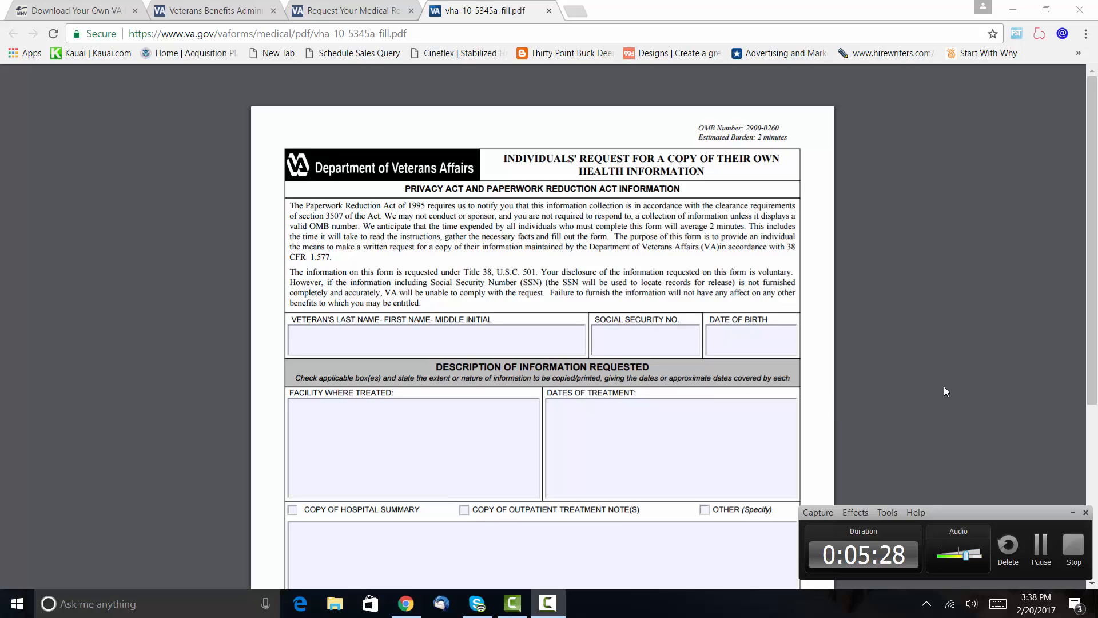
{"action": "mouse_move", "coordinate": [934, 391]}
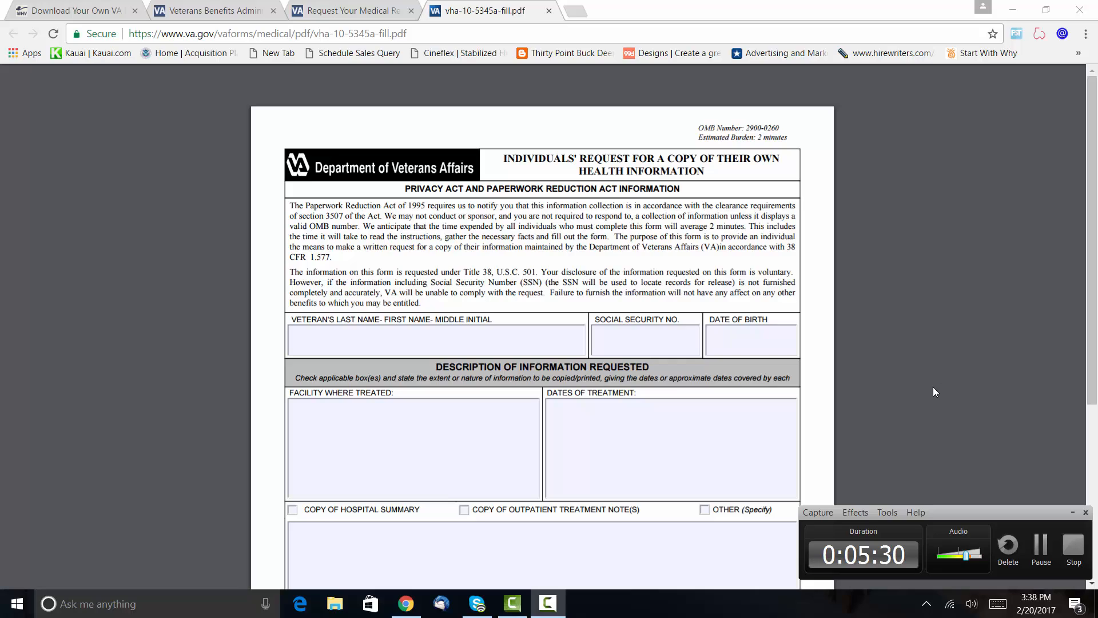
{"action": "mouse_move", "coordinate": [931, 392]}
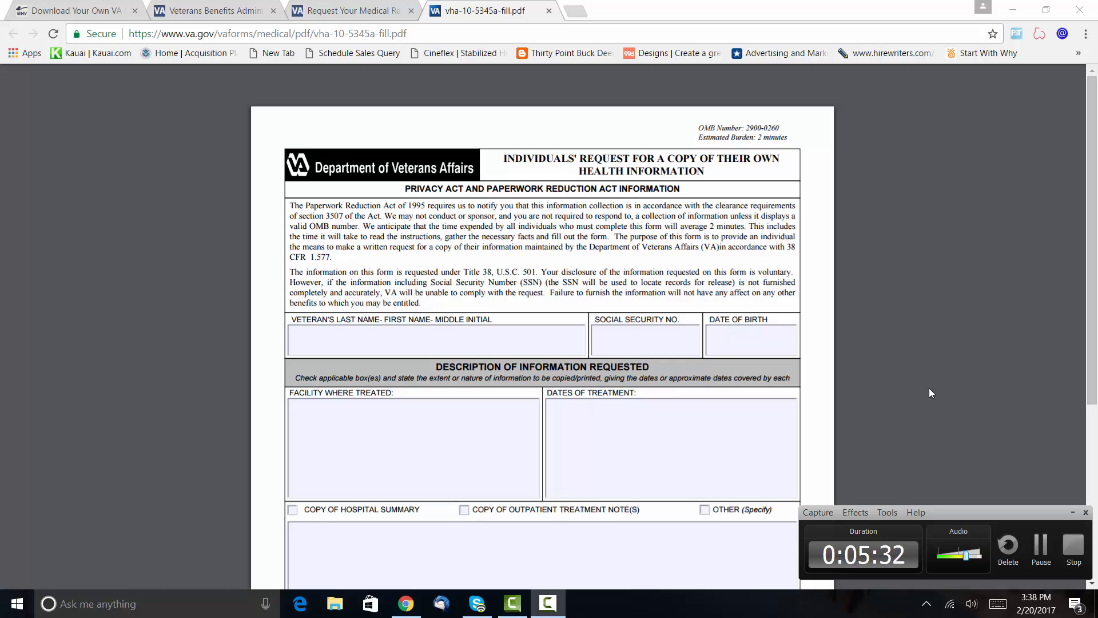